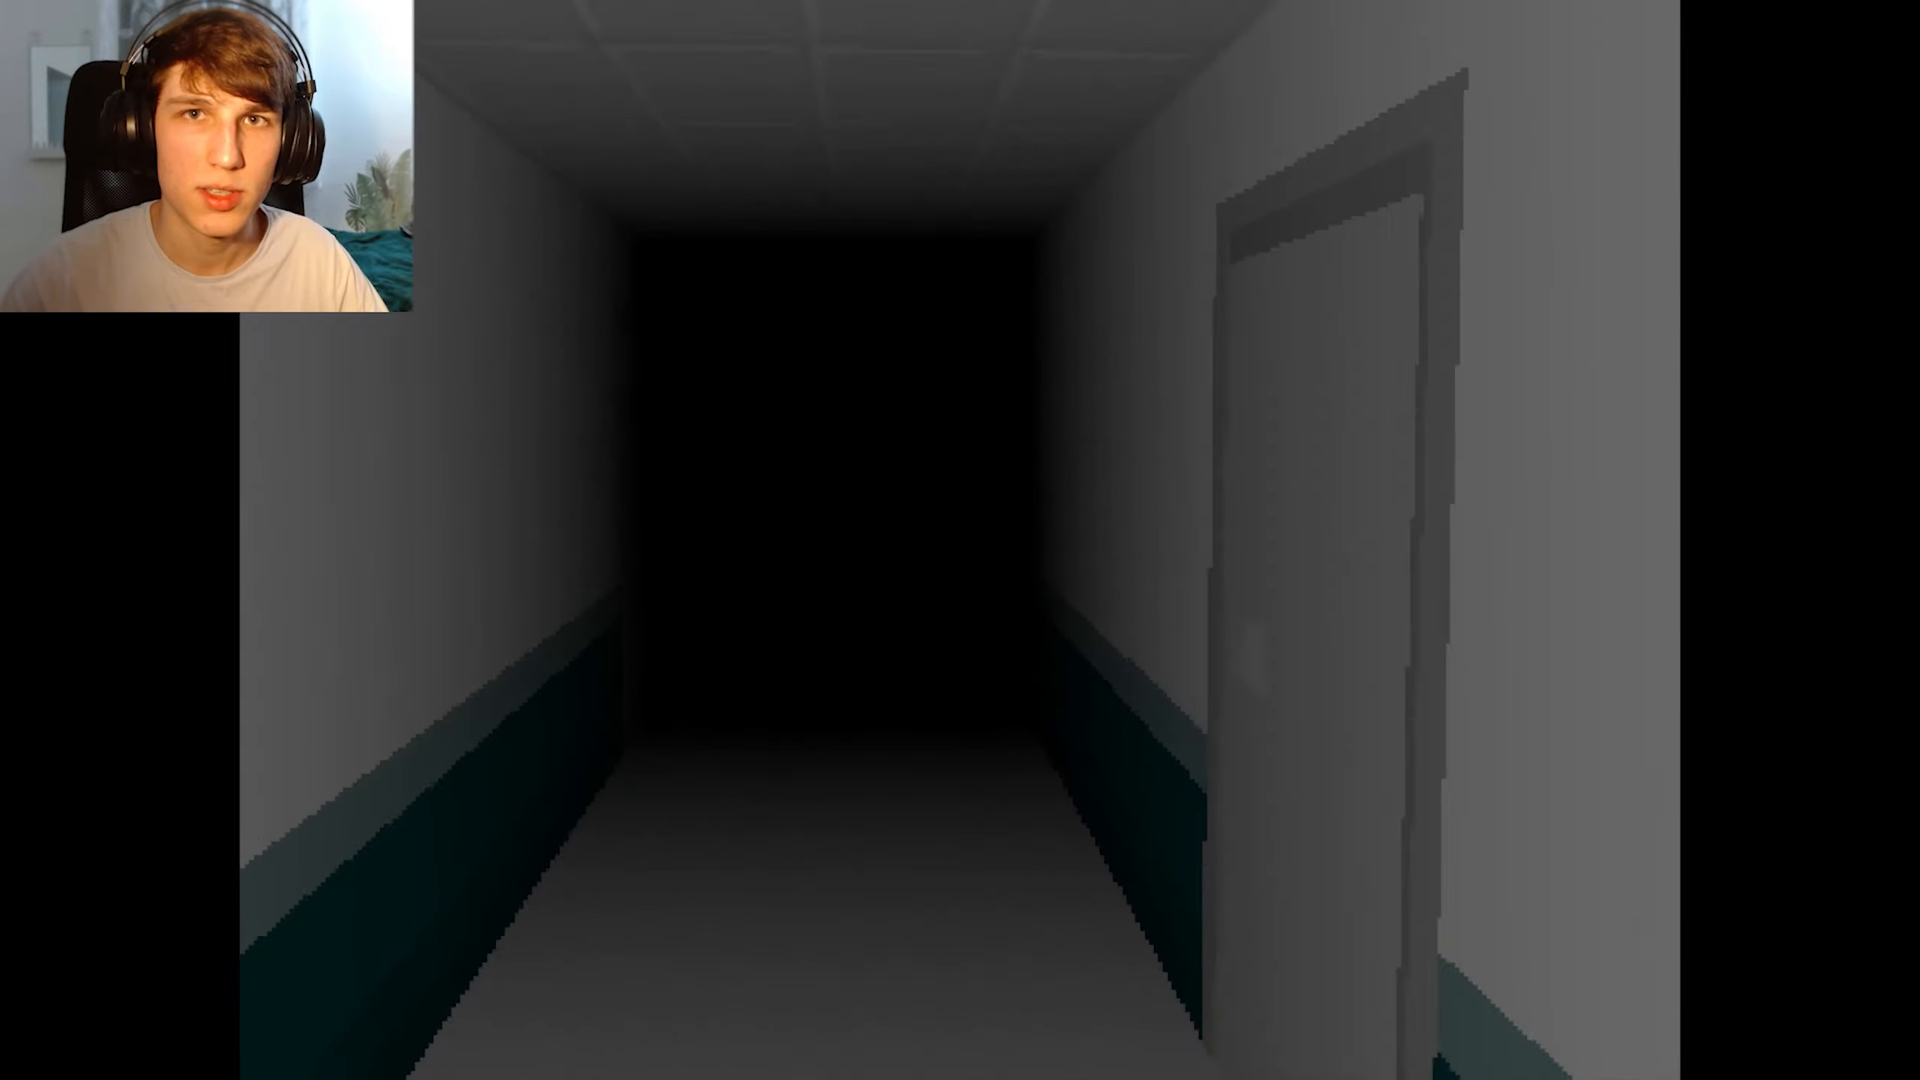
key("w")
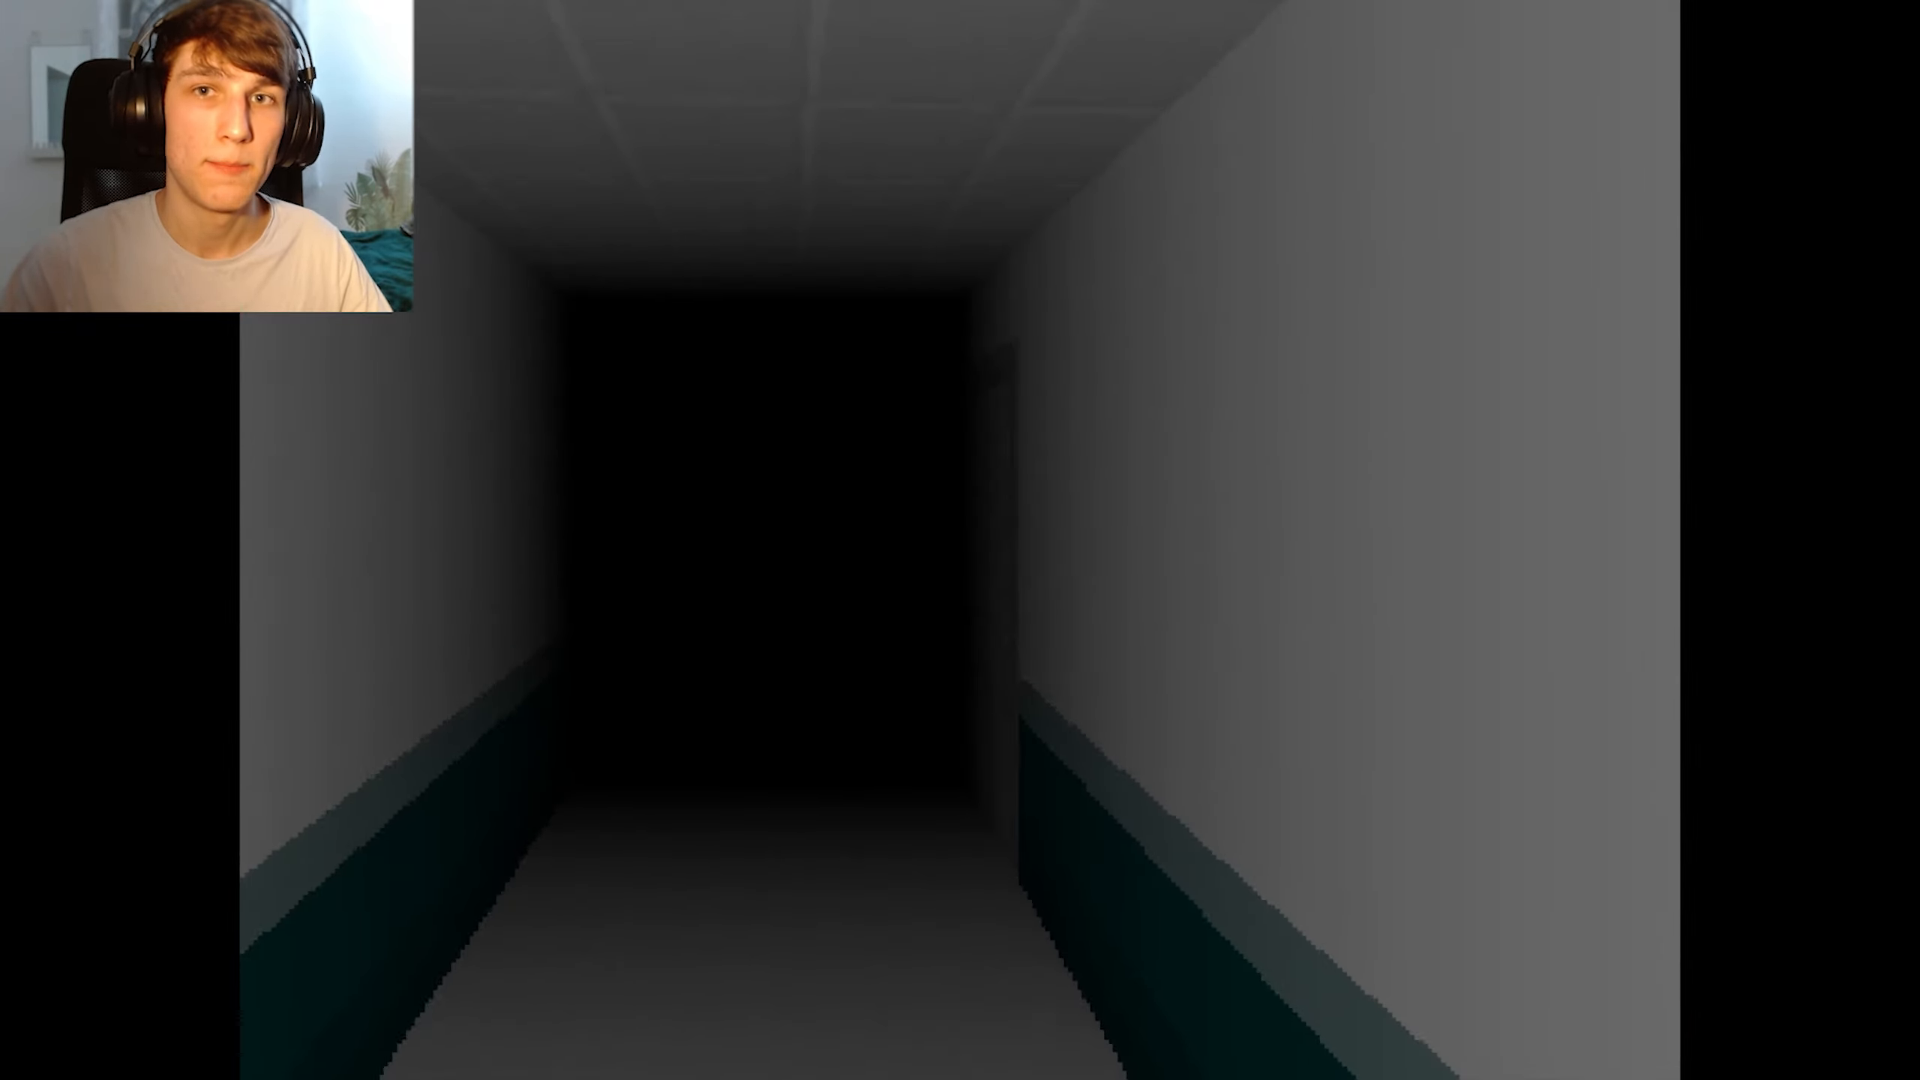
key("w")
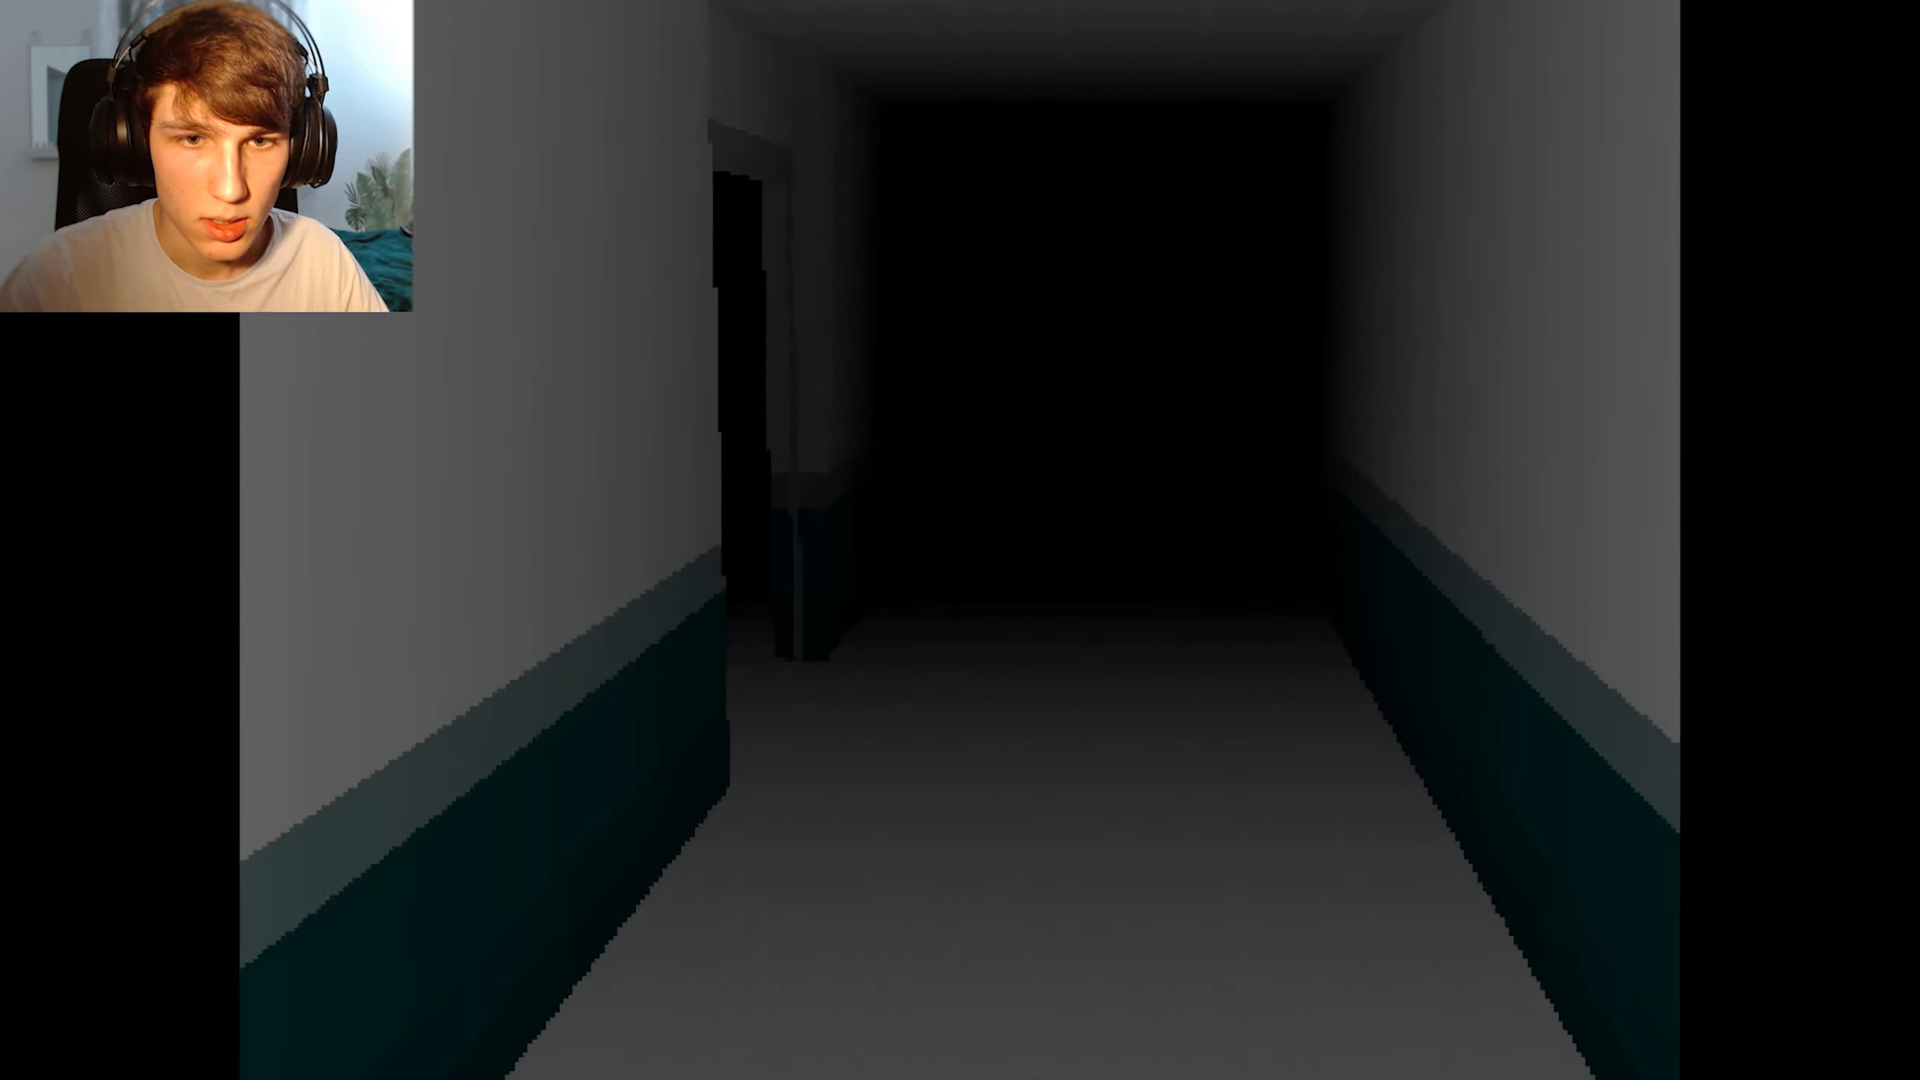
key("w")
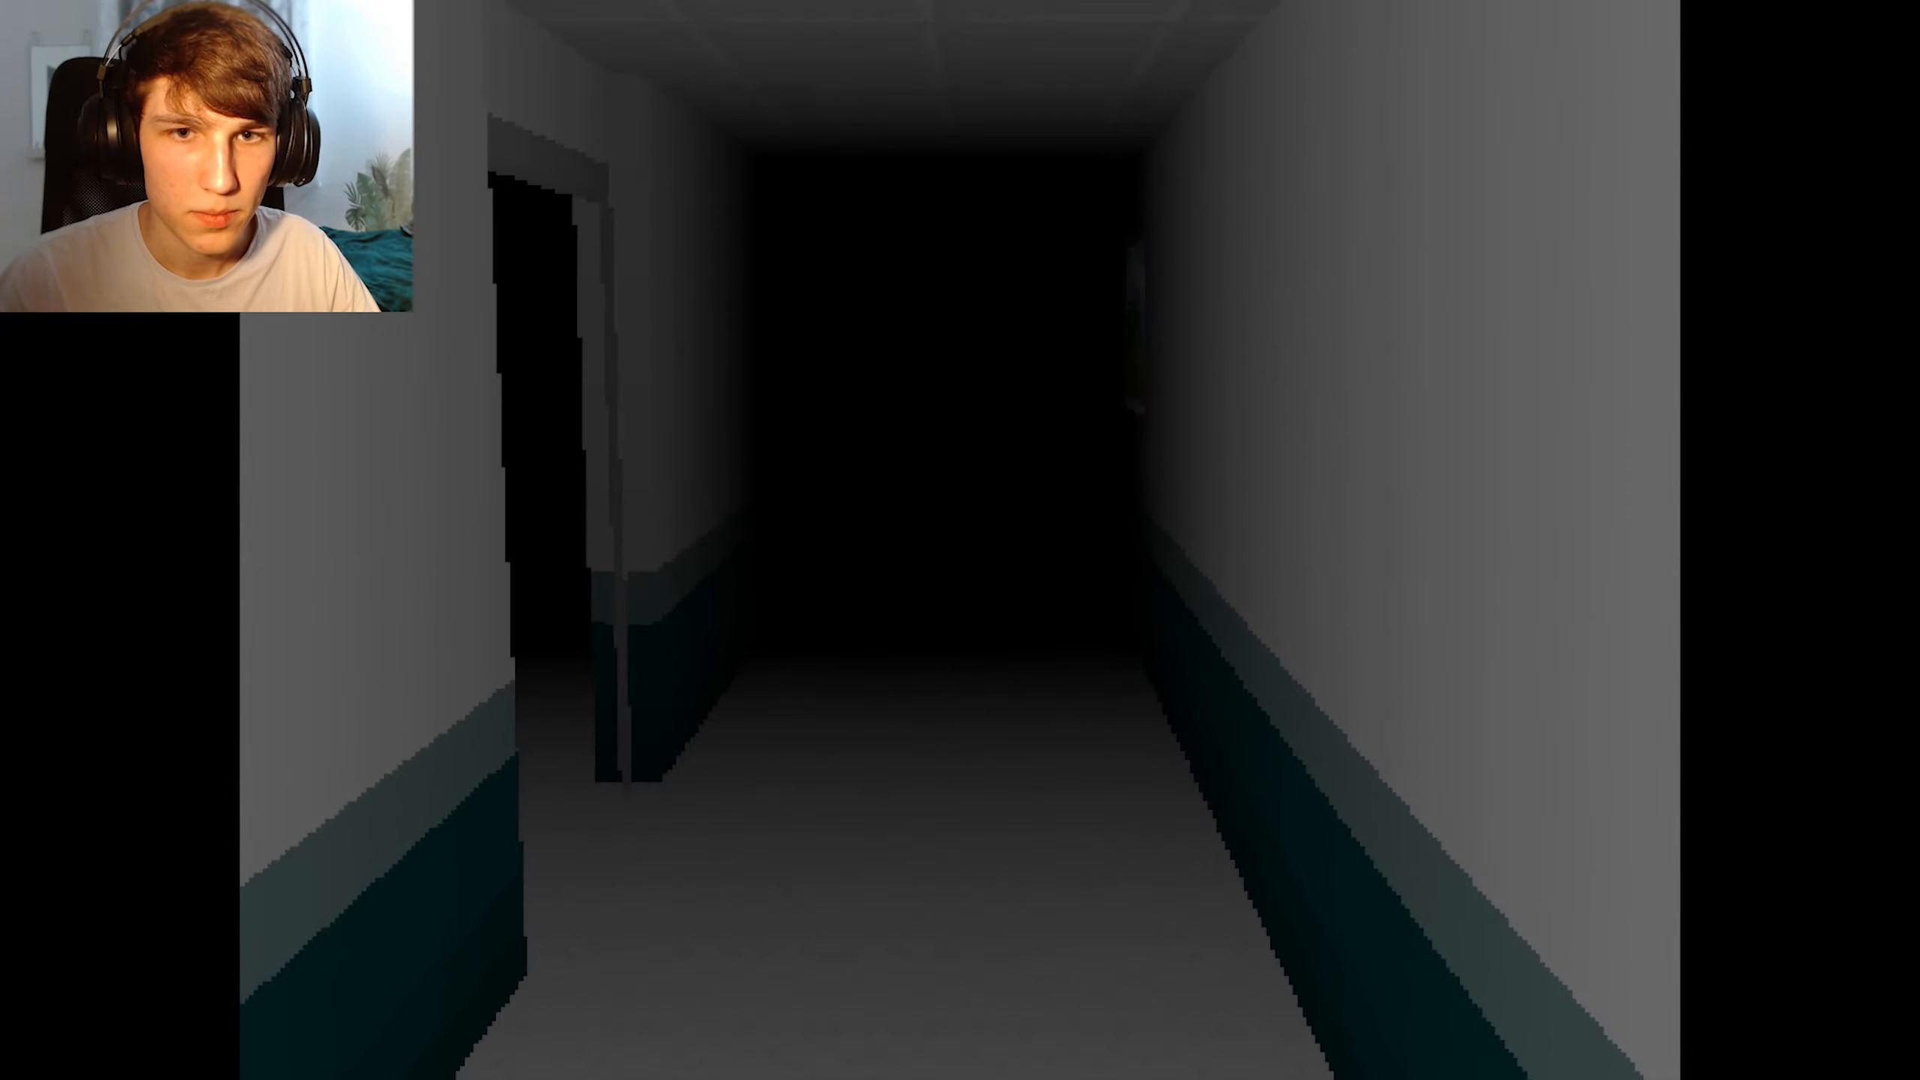
key("w")
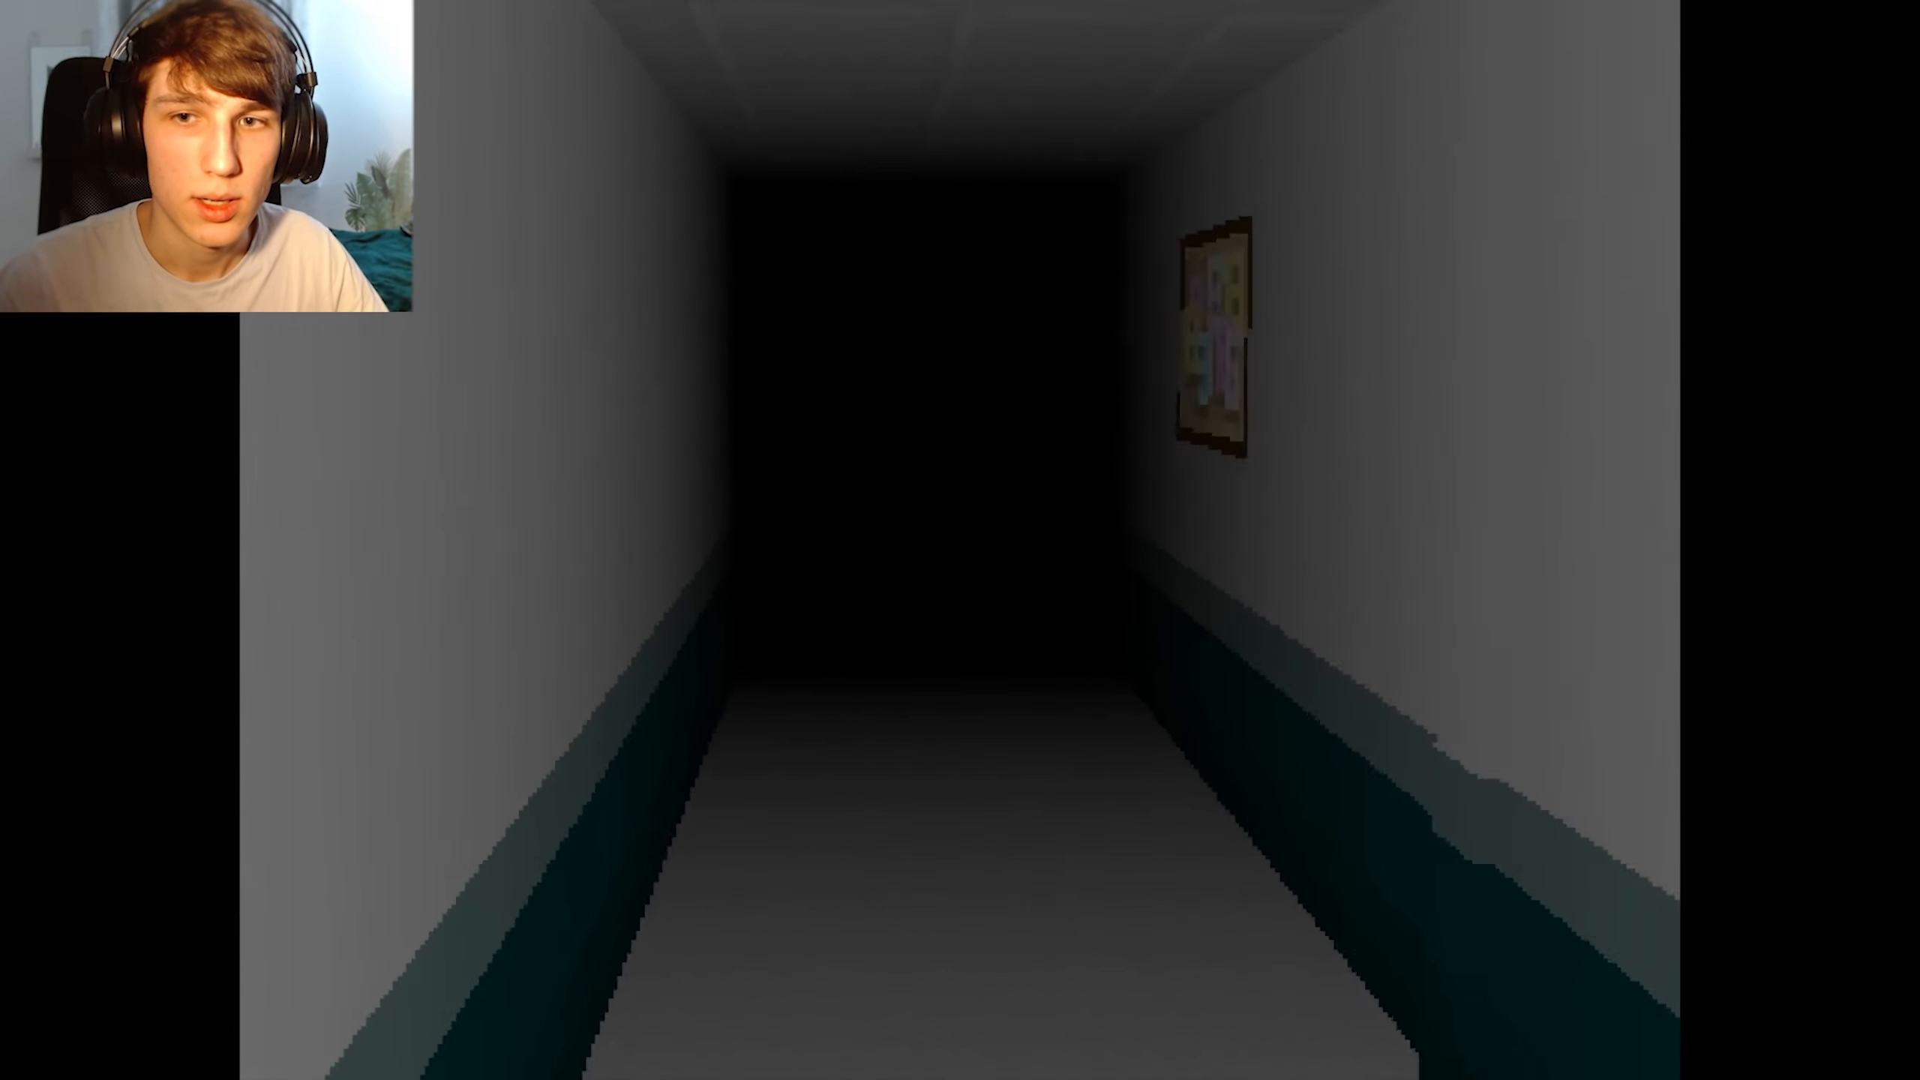
key("w")
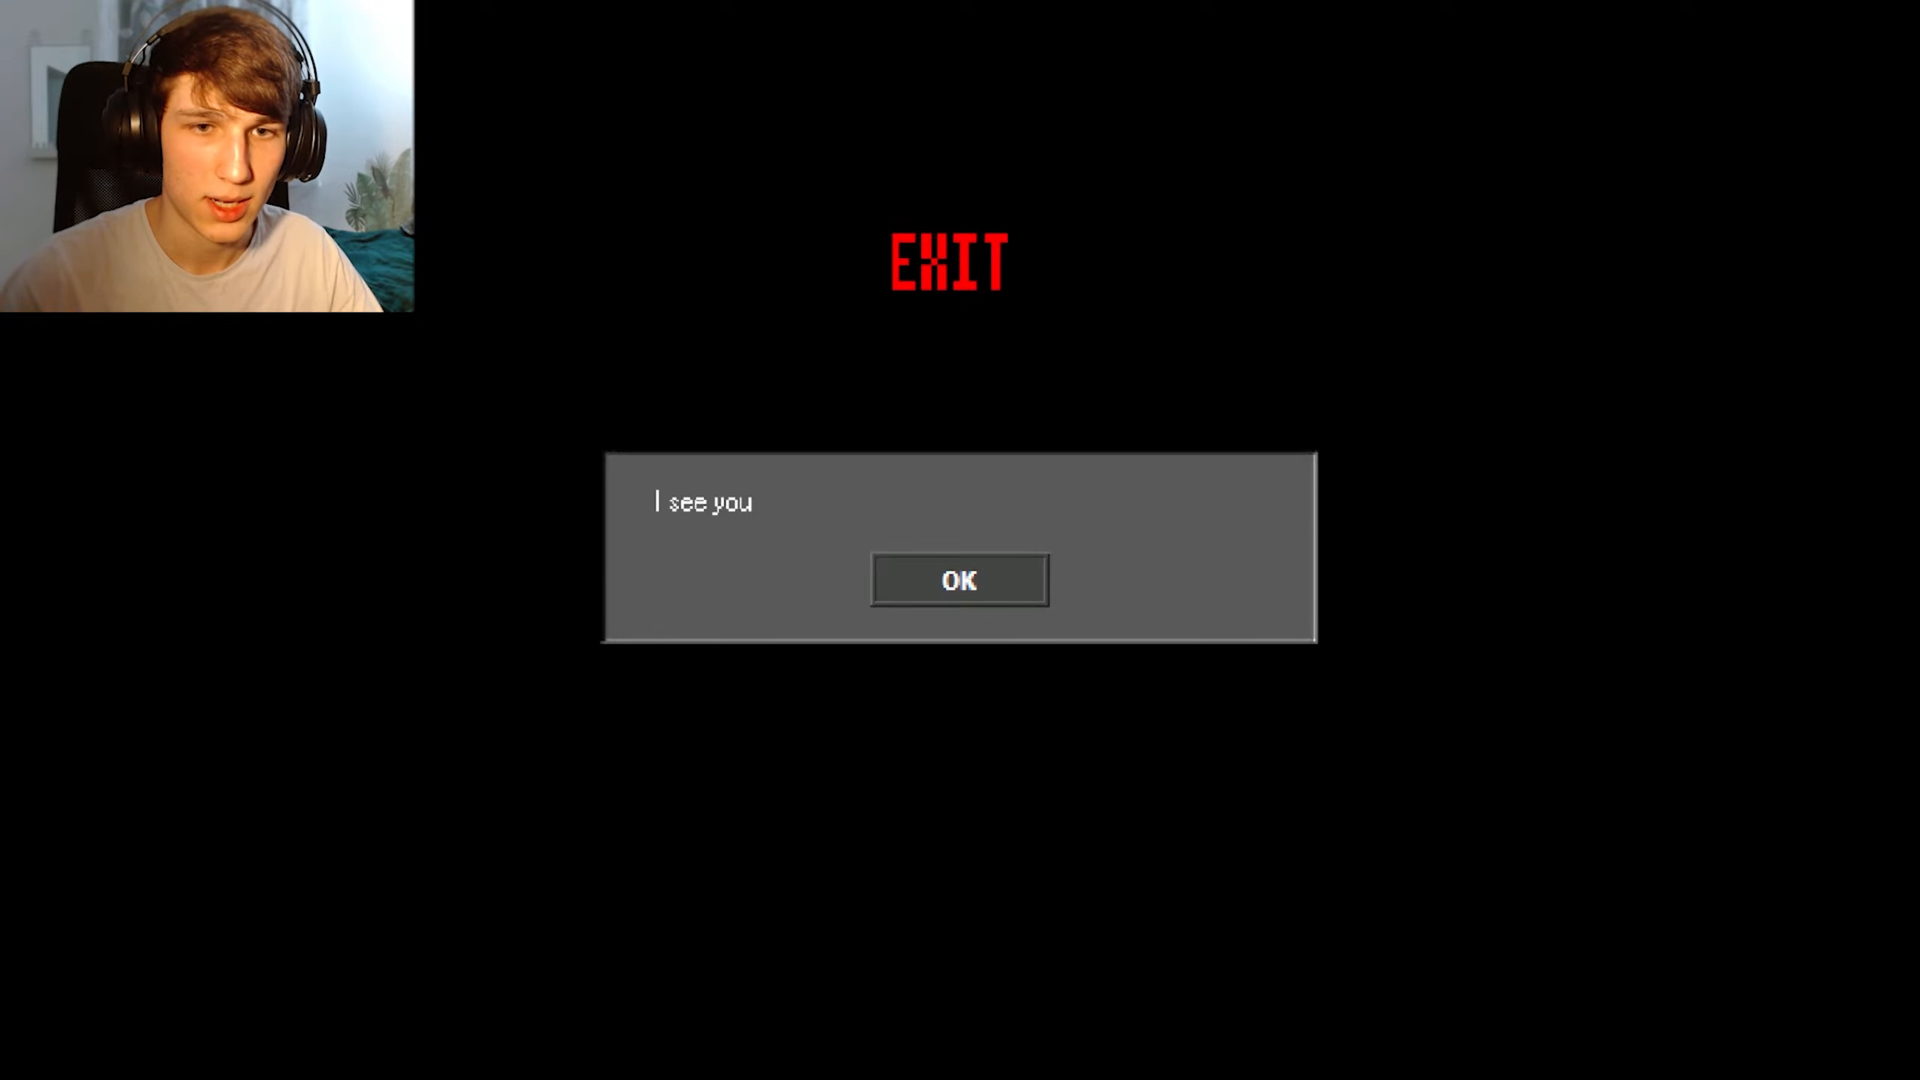
left_click(958, 579)
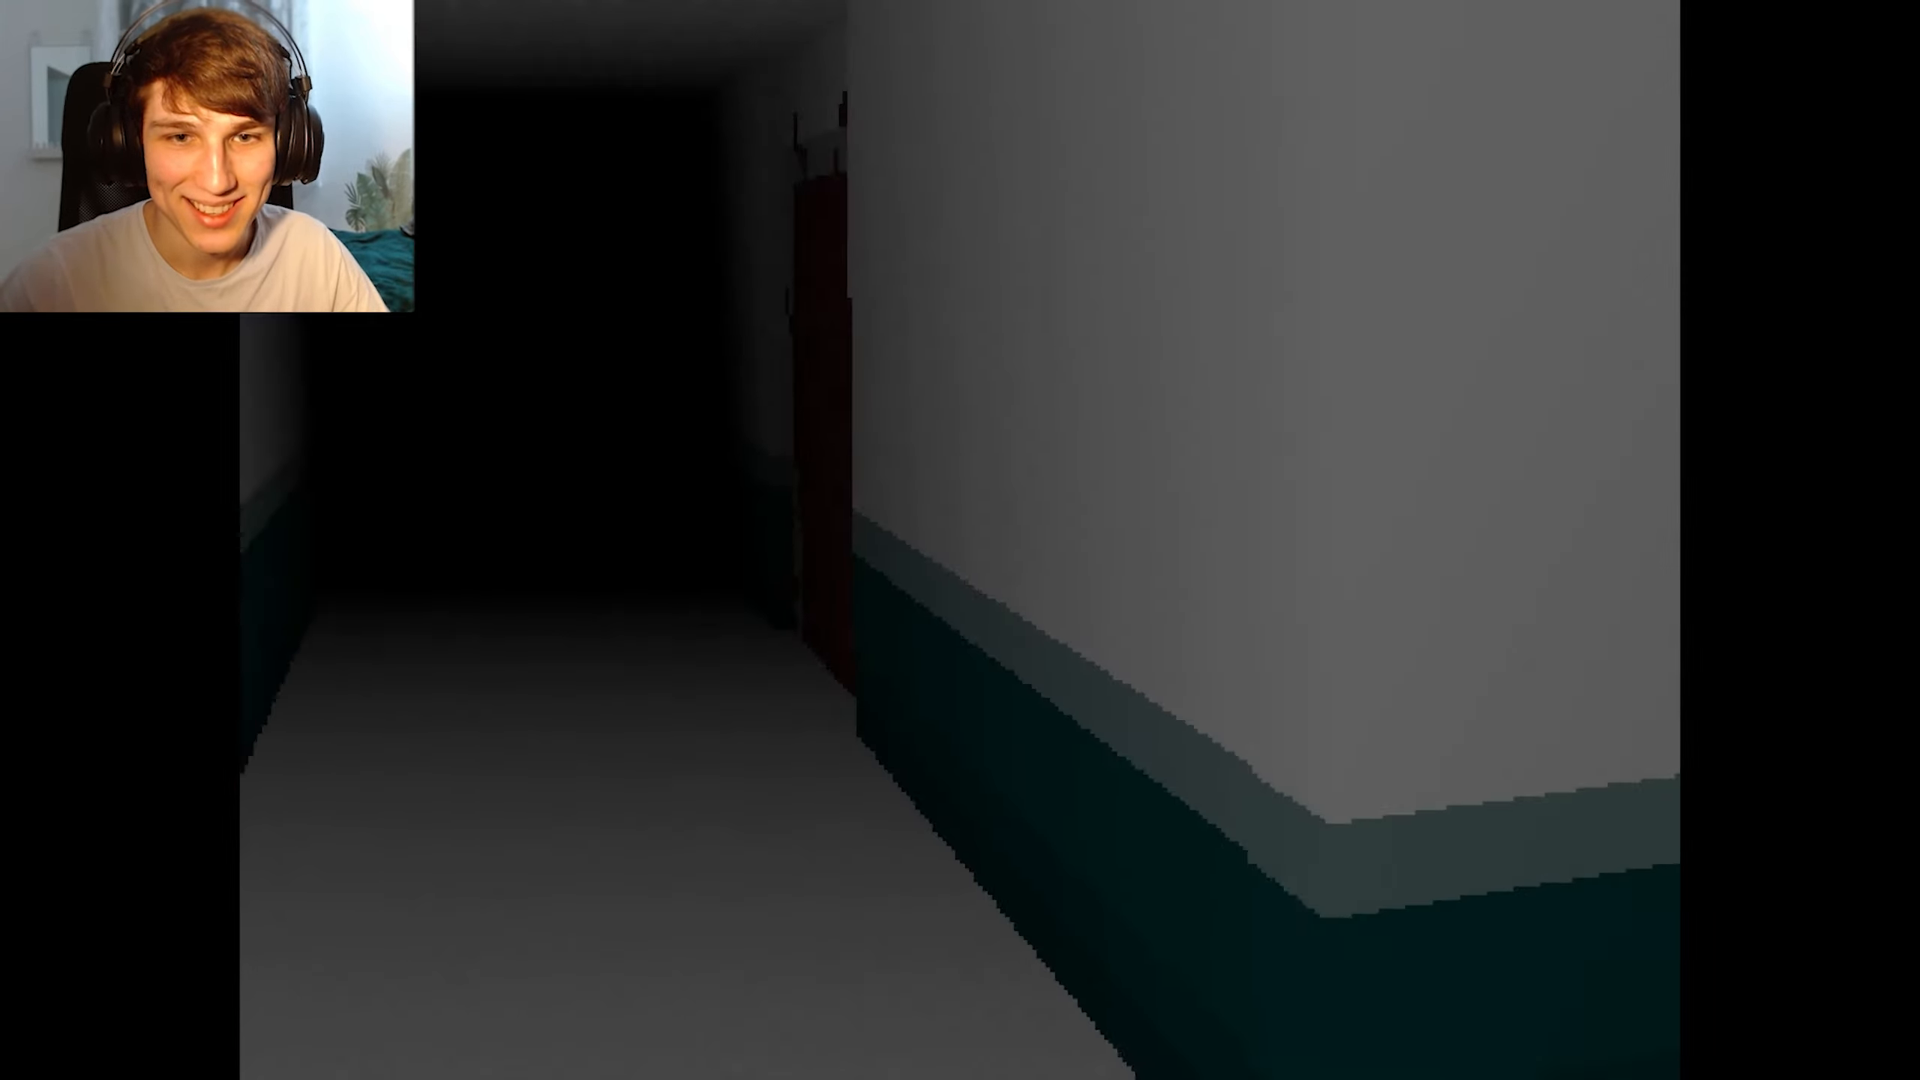
key("w")
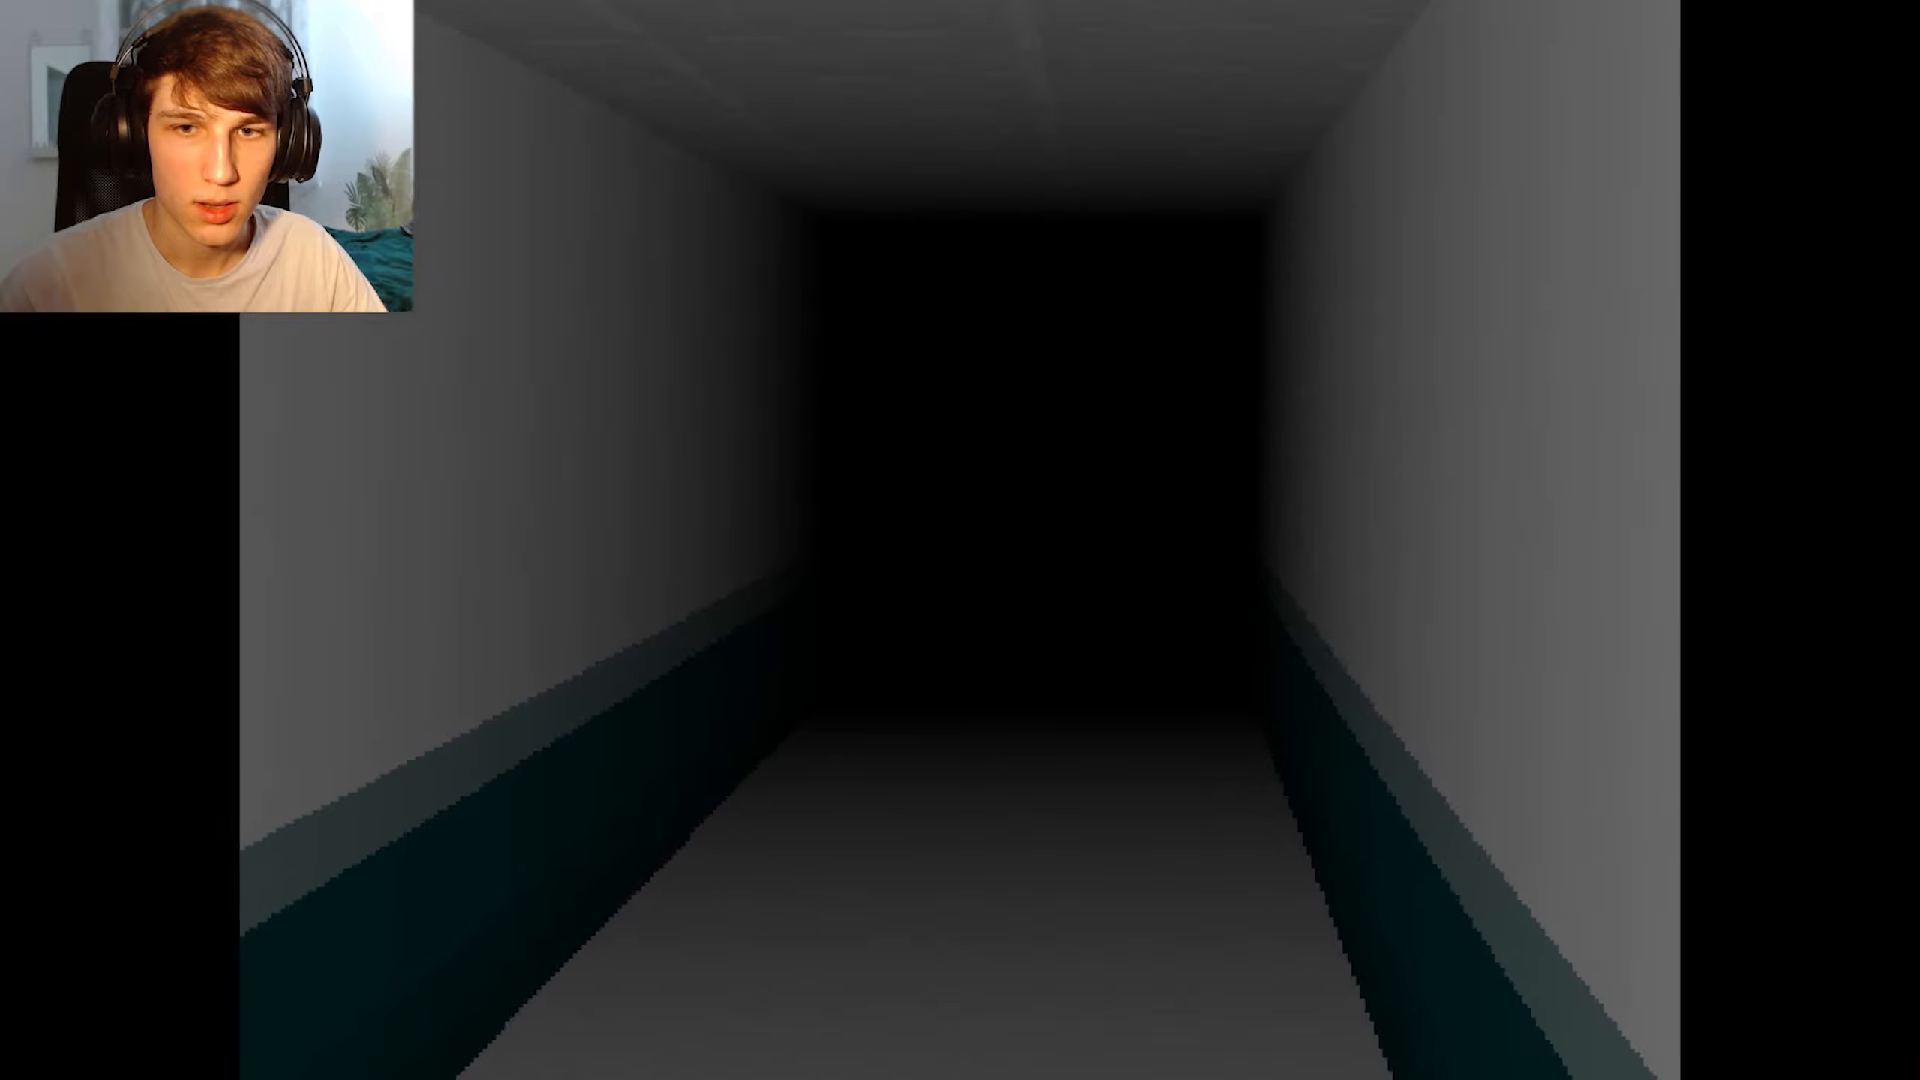
key("w")
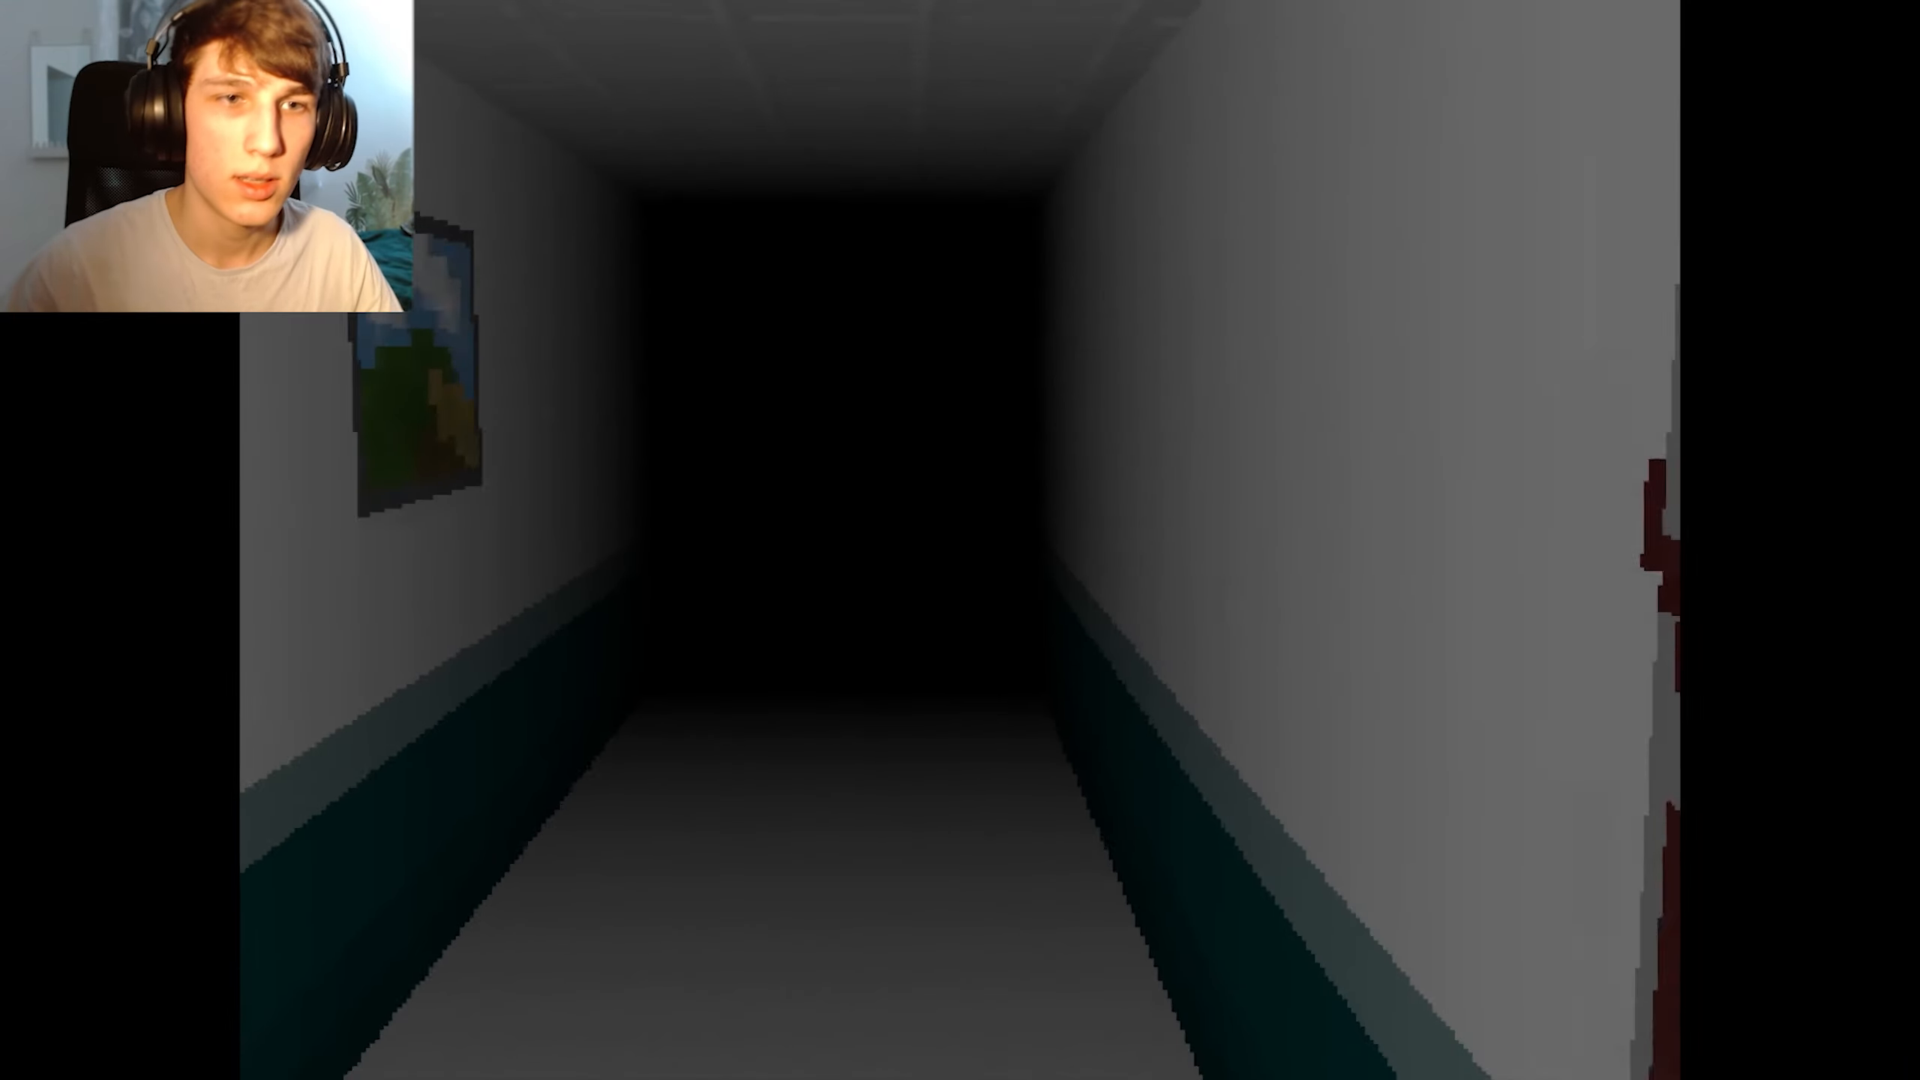
key("w")
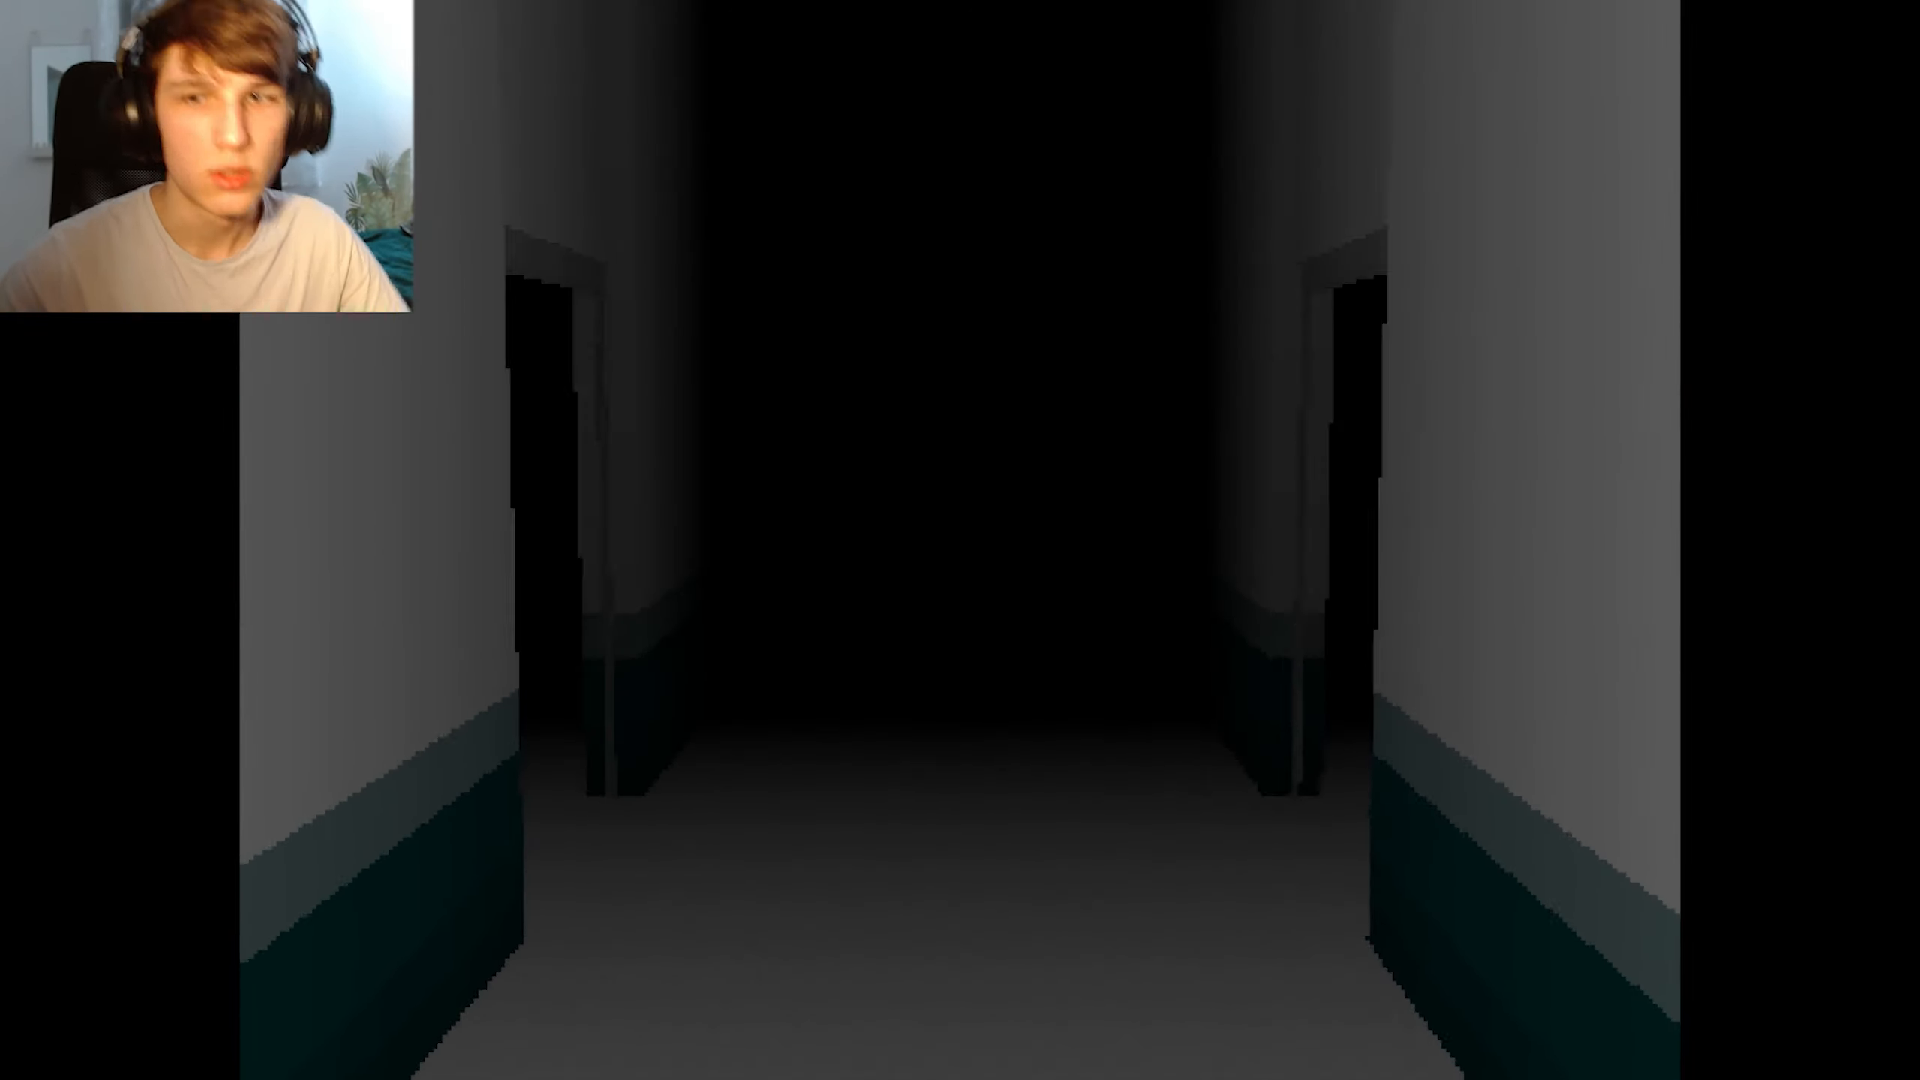
key("W")
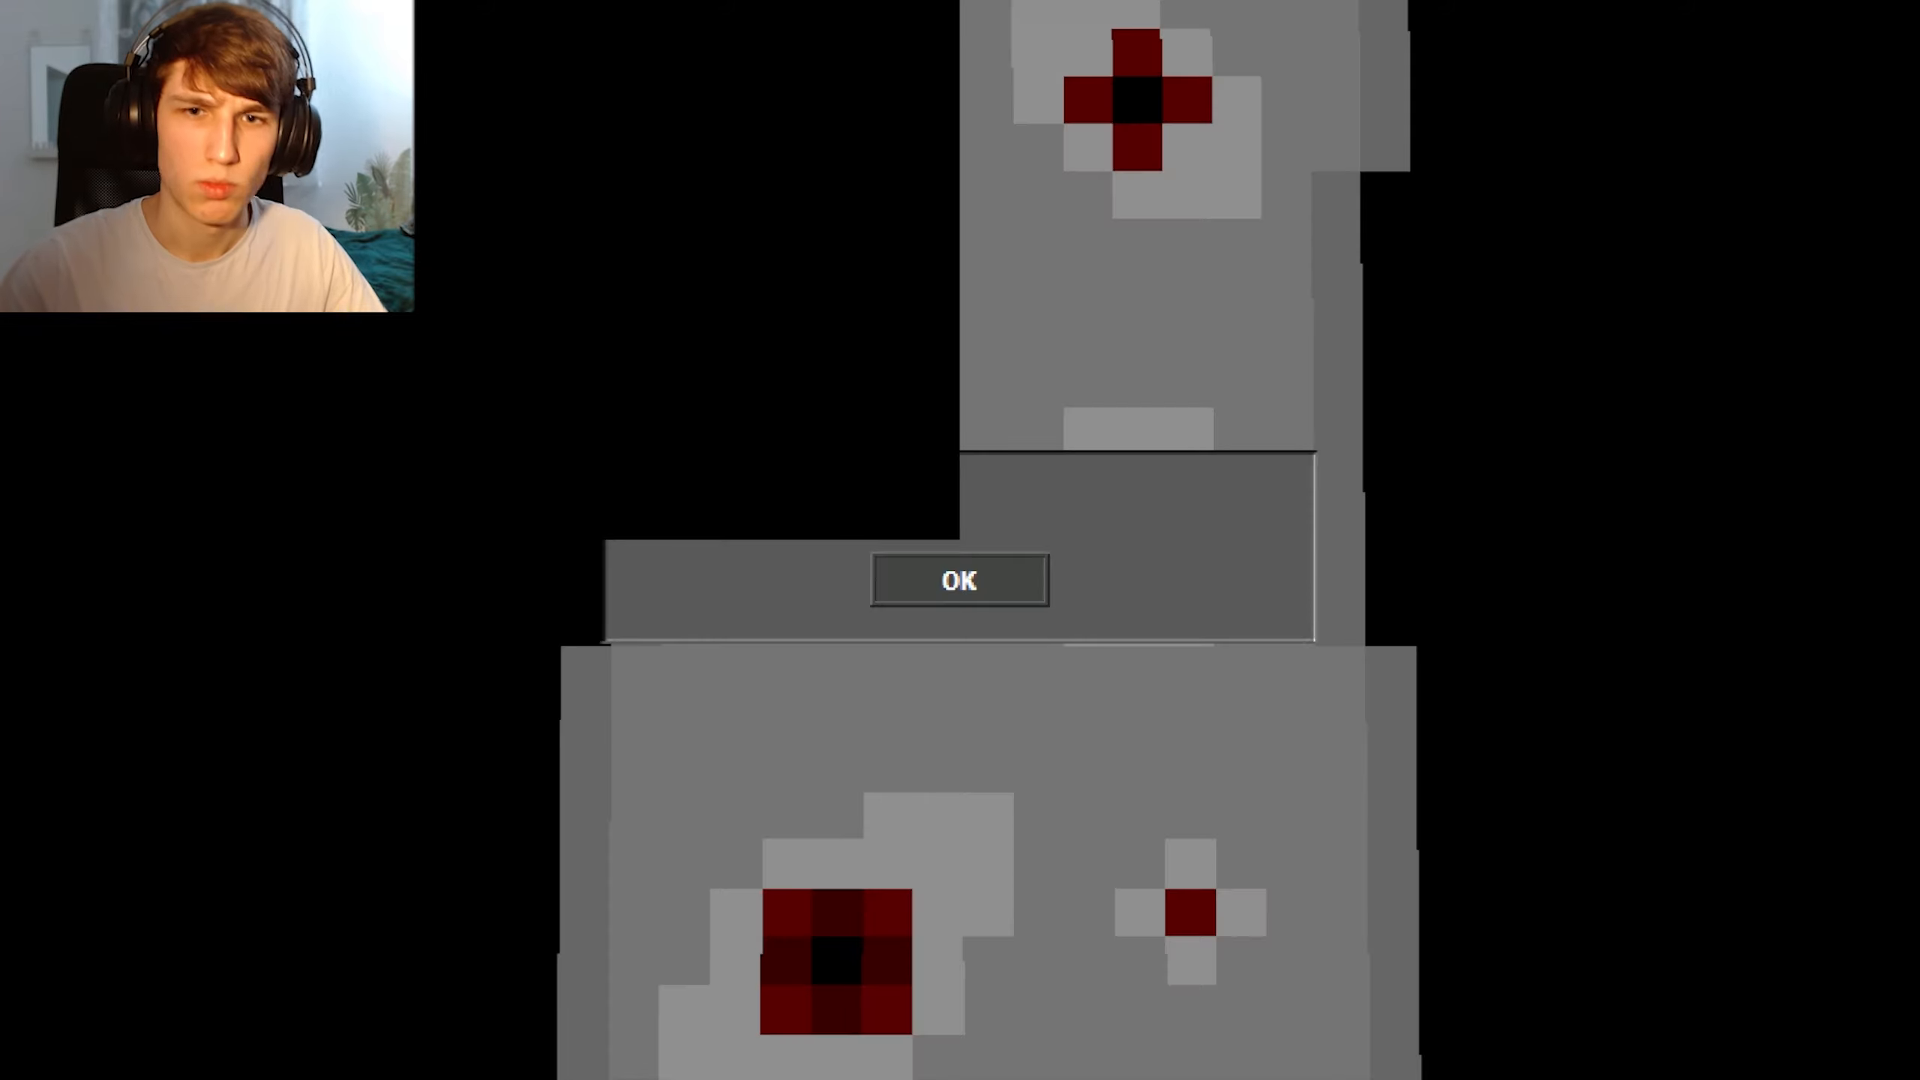
left_click(958, 579)
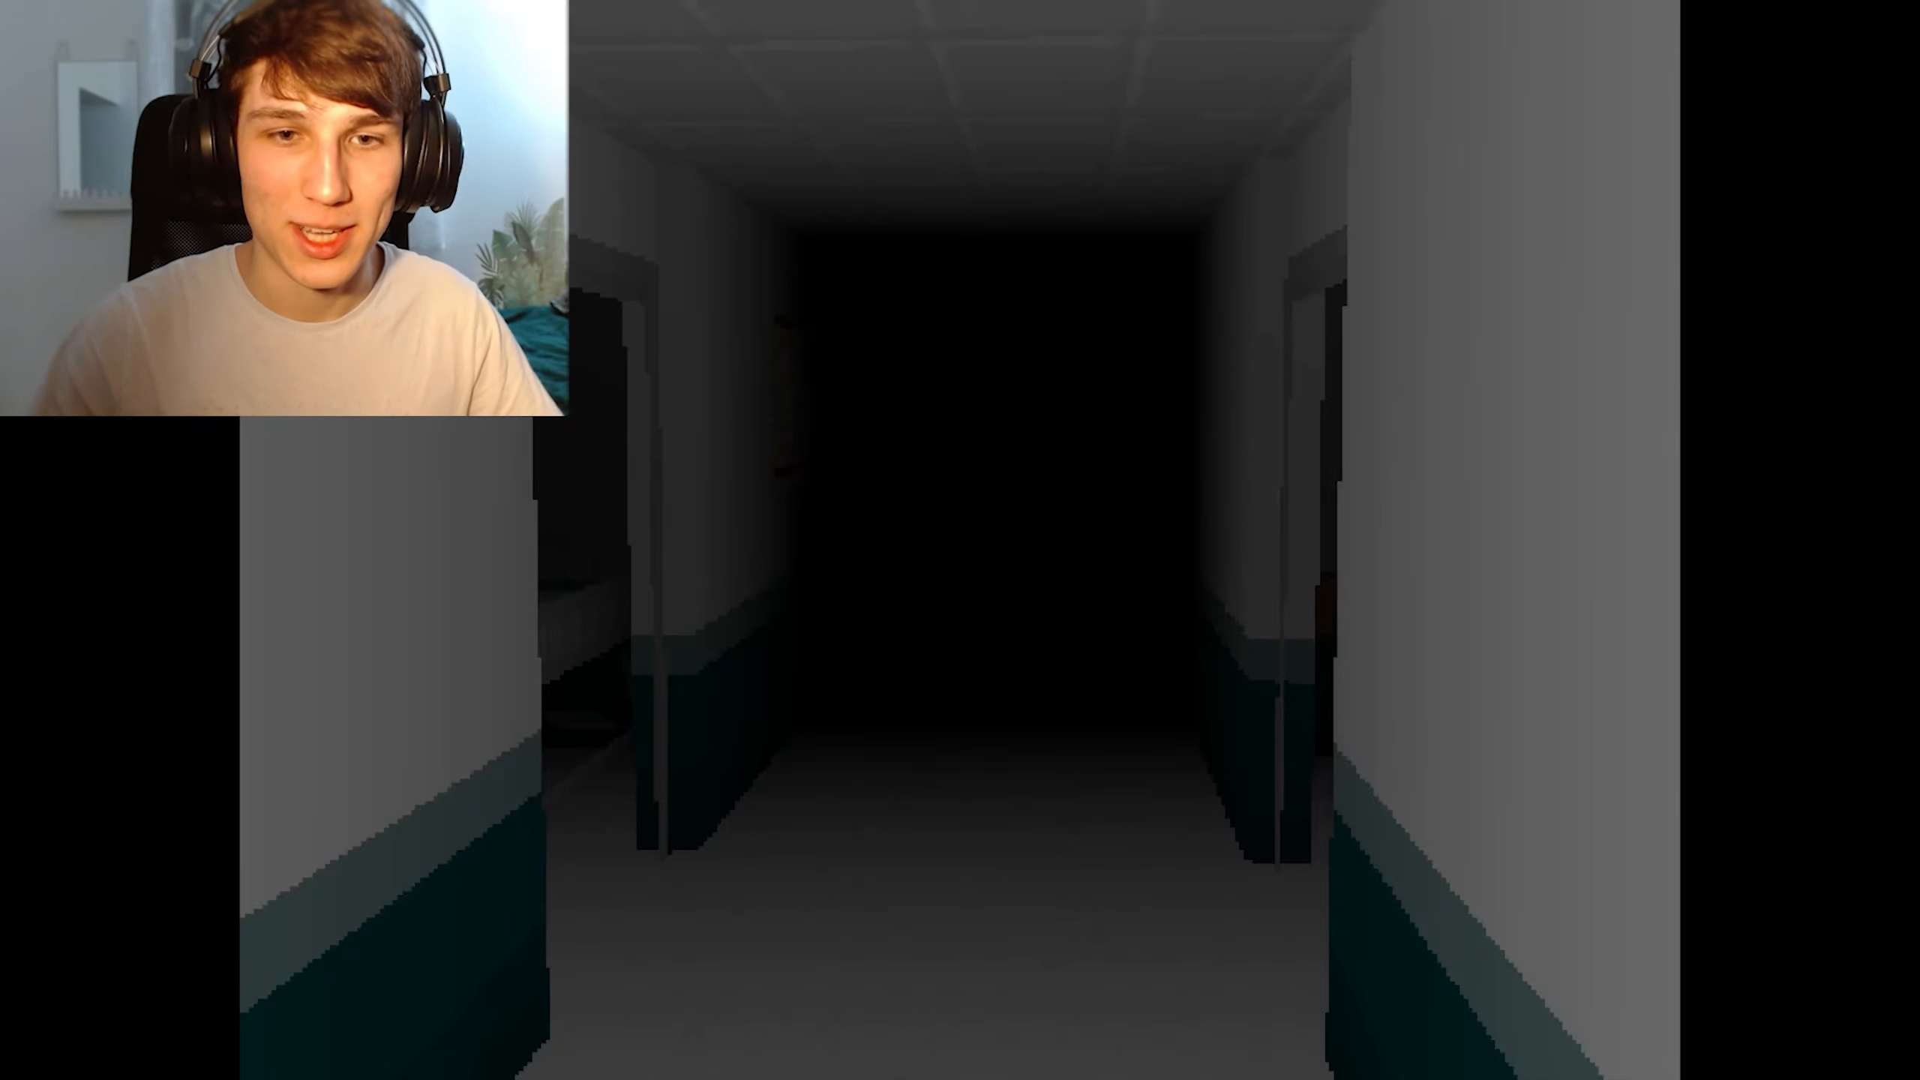
key("w")
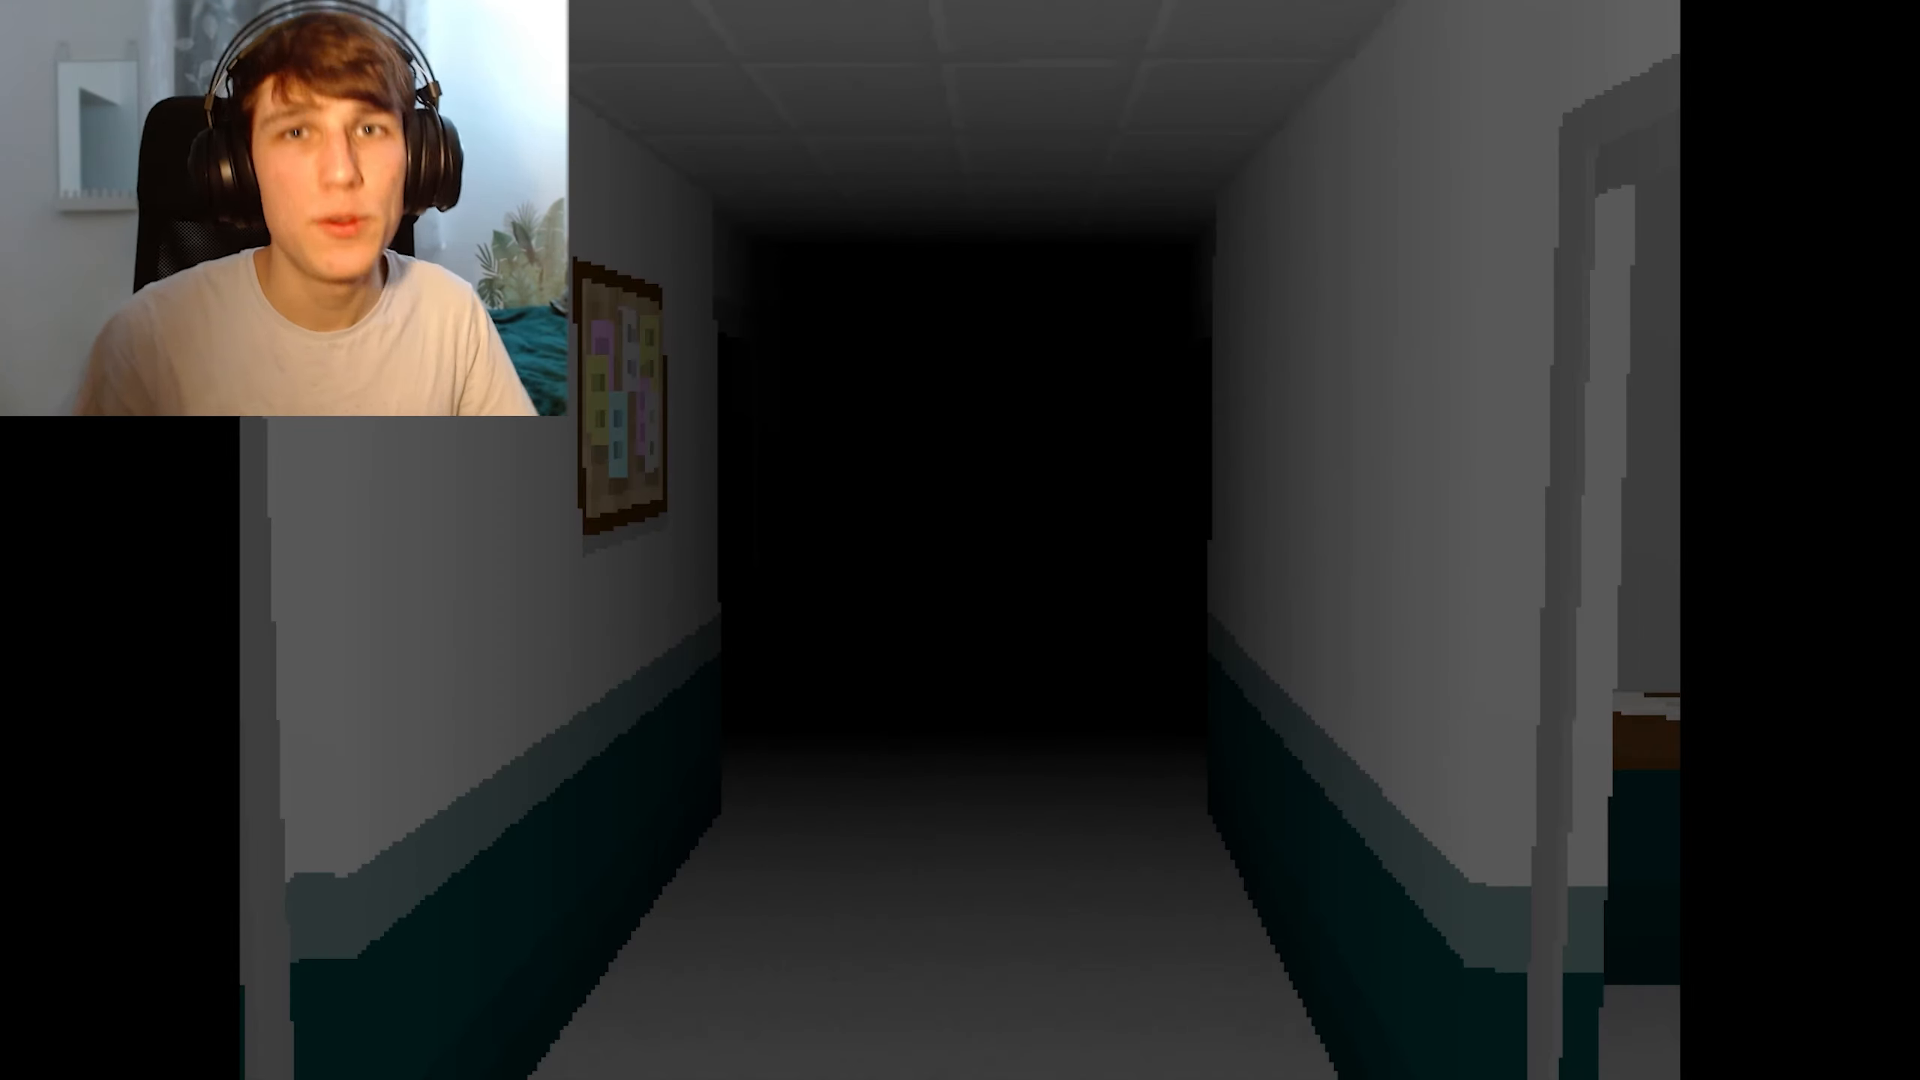